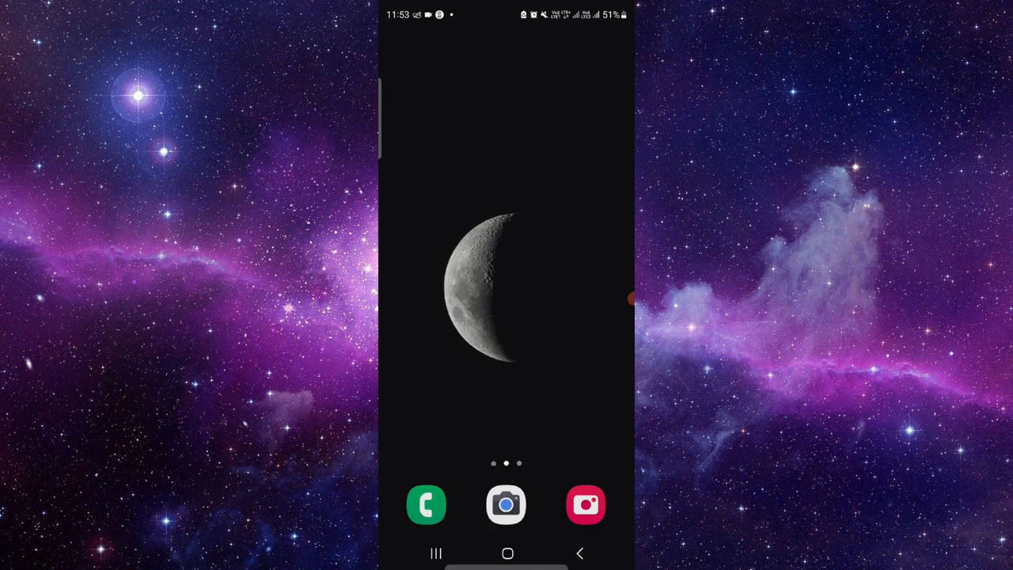
Search the Play Store for 'tesc', surfacing suggestions such as Tesco mobile app.
scroll(right, 3)
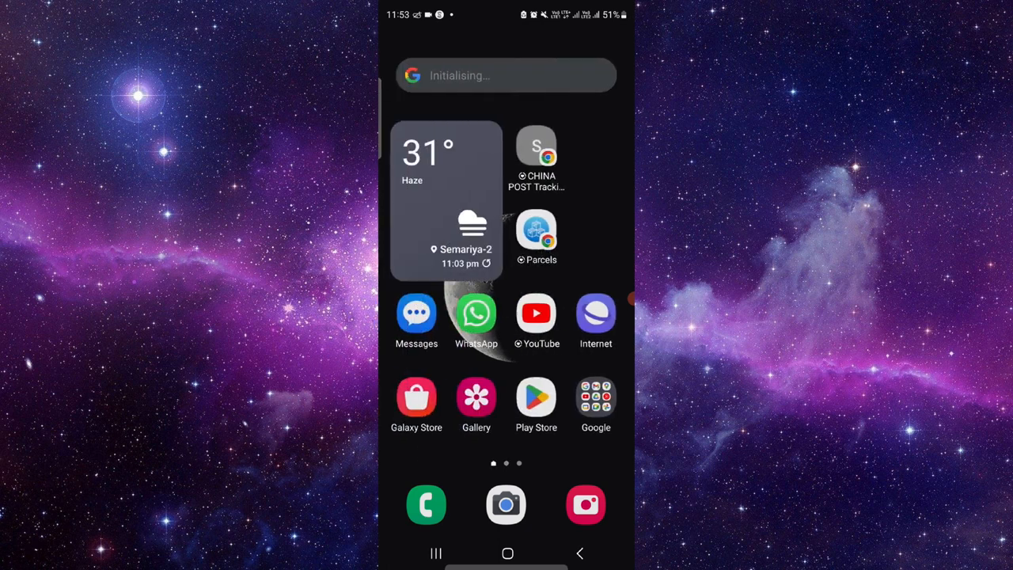
click(535, 395)
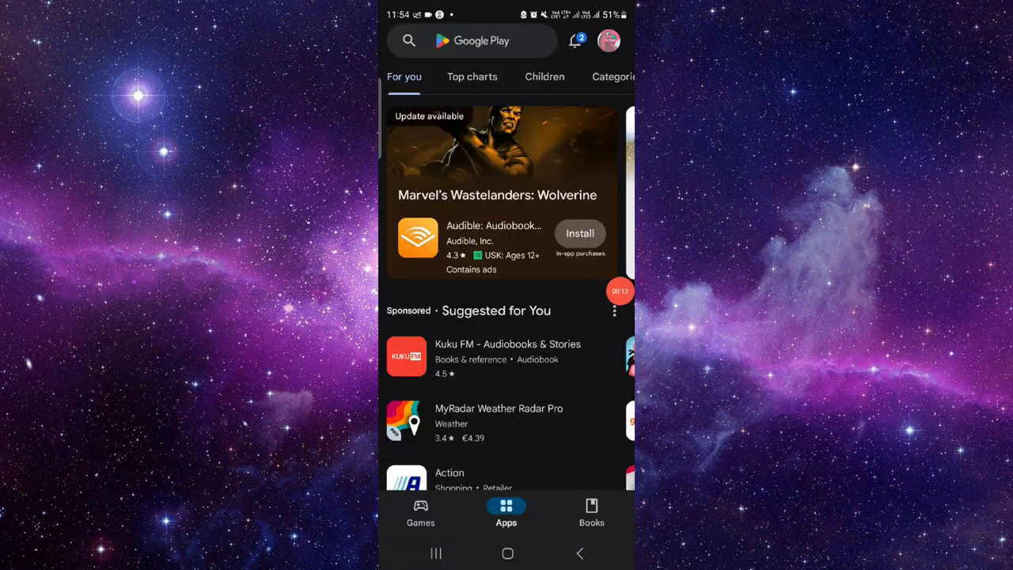
click(472, 41)
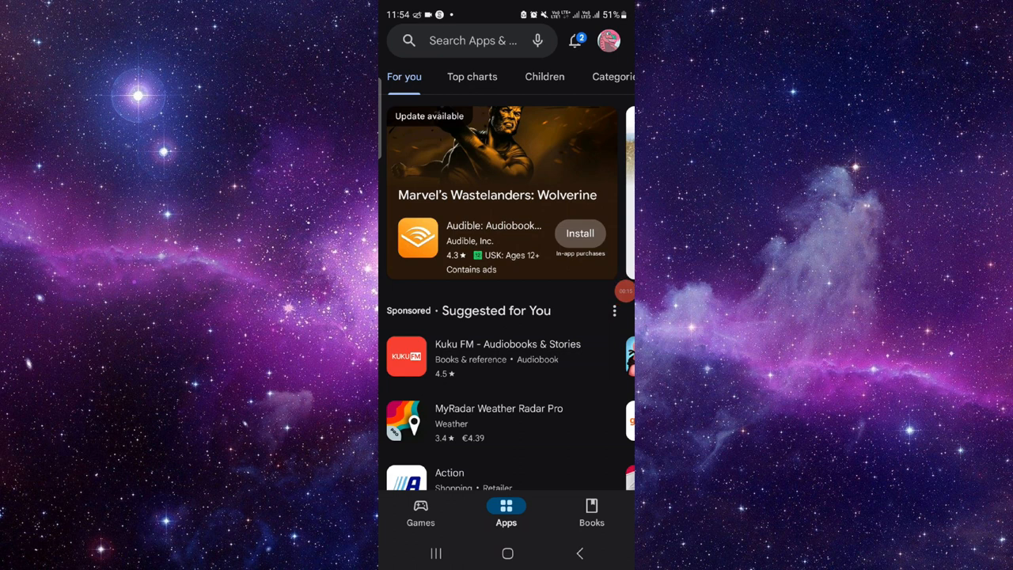
click(472, 41)
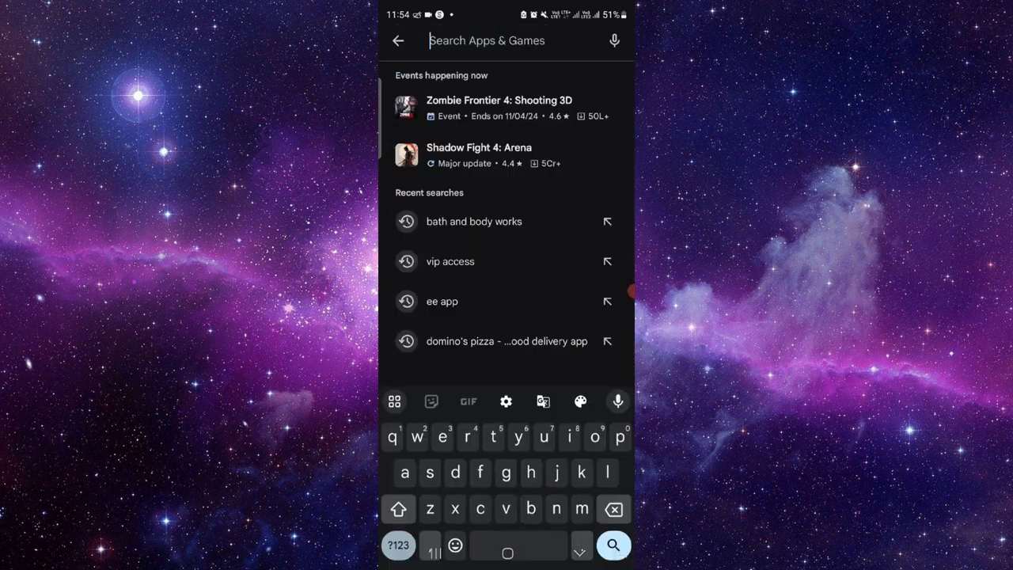
text(tesc)
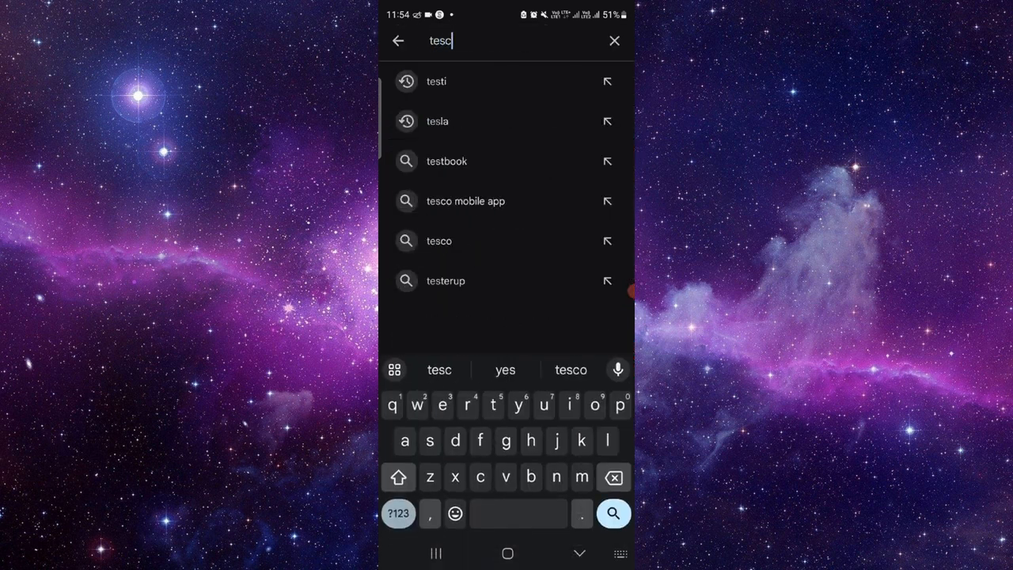